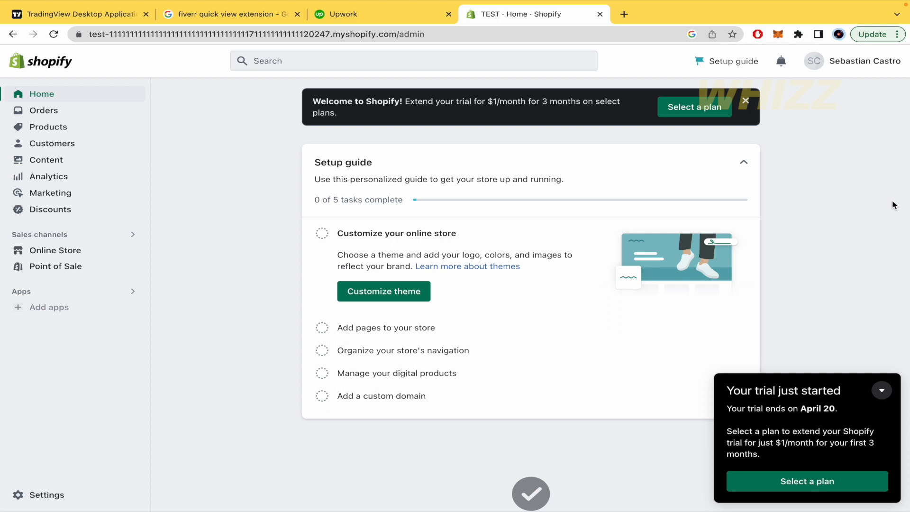
Step: Dismiss the 'Welcome to Shopify!' trial banner from the admin home
click(745, 101)
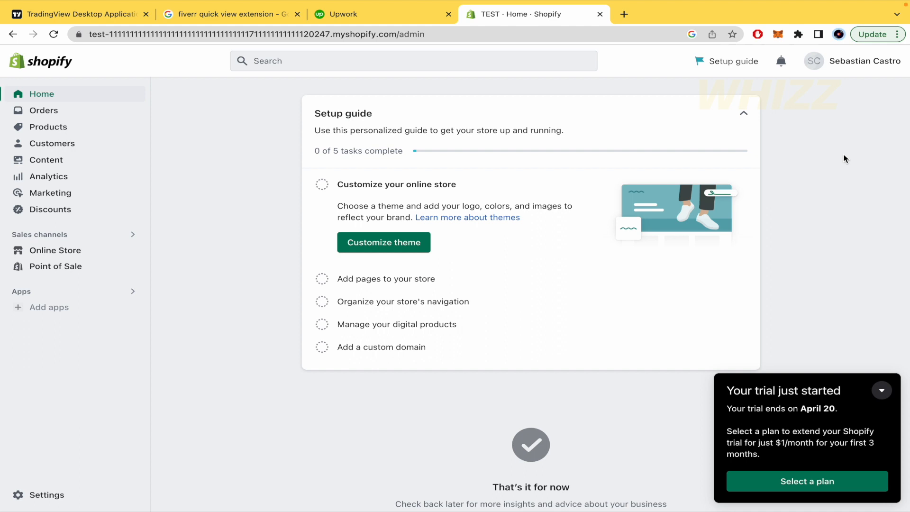
mouse_move(863, 253)
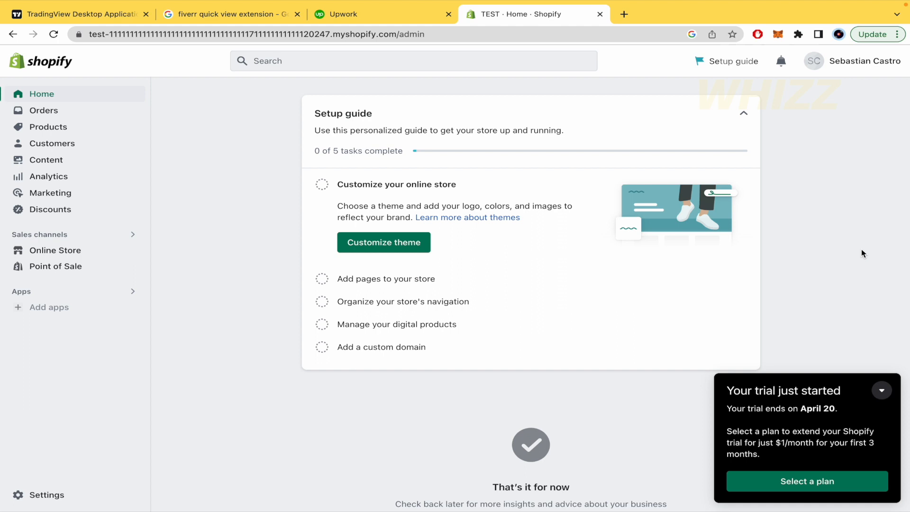
mouse_move(80, 144)
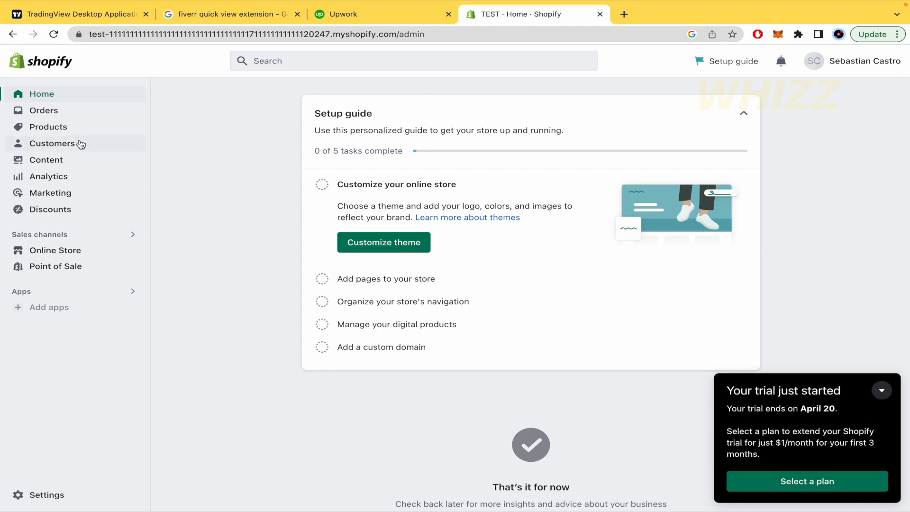
Step: Go to Online Store themes and show the '...' actions menu for the Dawn theme
click(55, 249)
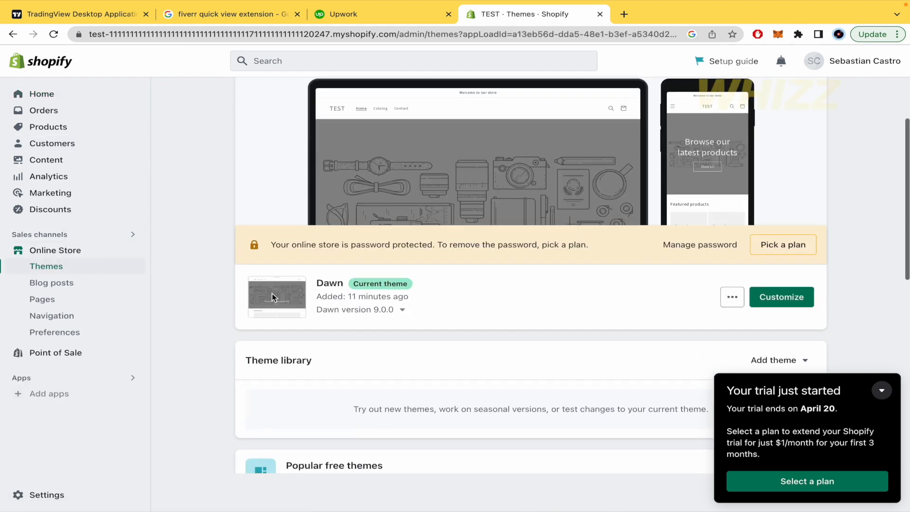
double_click(330, 283)
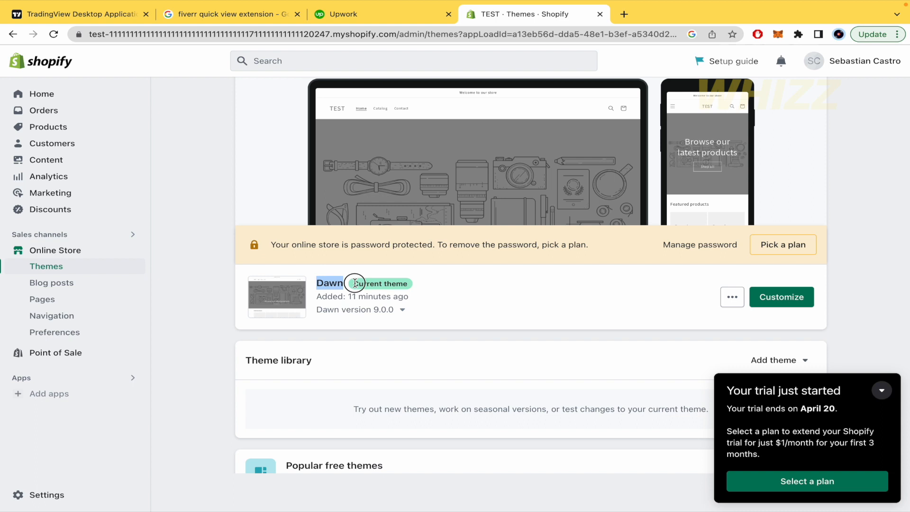
scroll(down, 3)
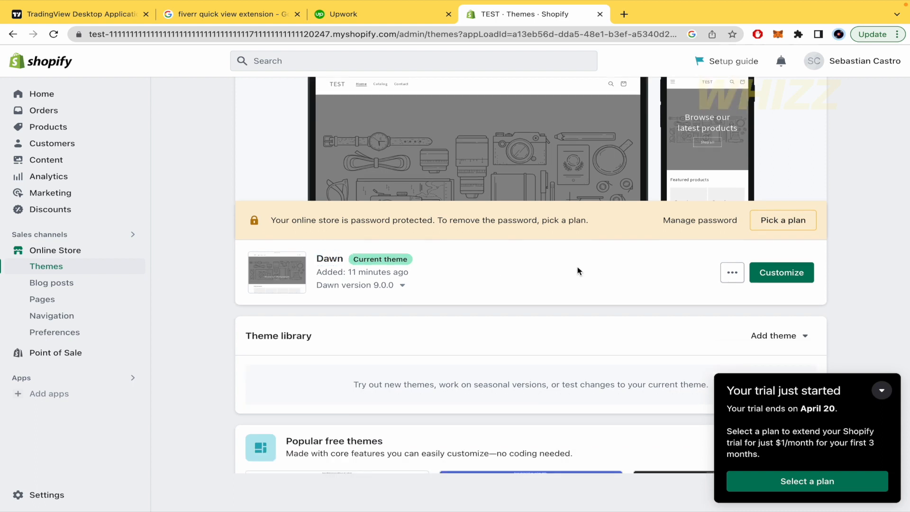
click(732, 272)
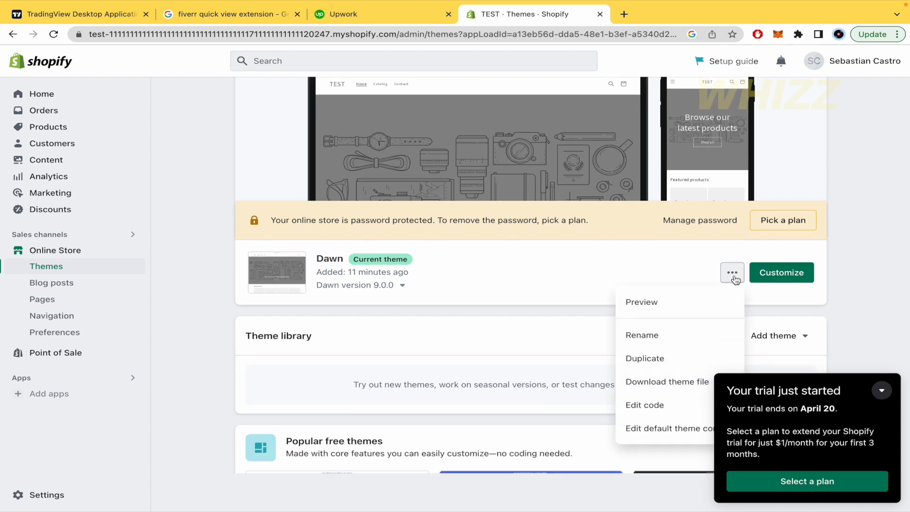
scroll(down, 3)
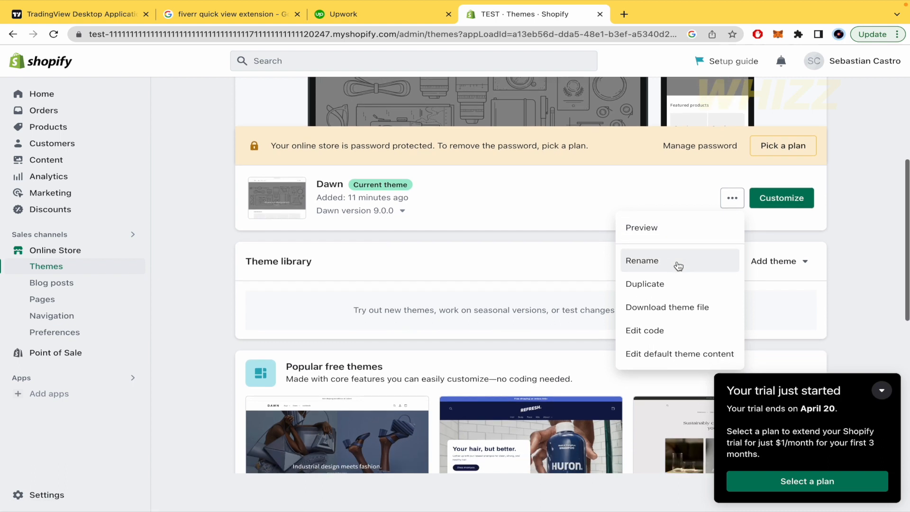
mouse_move(644, 330)
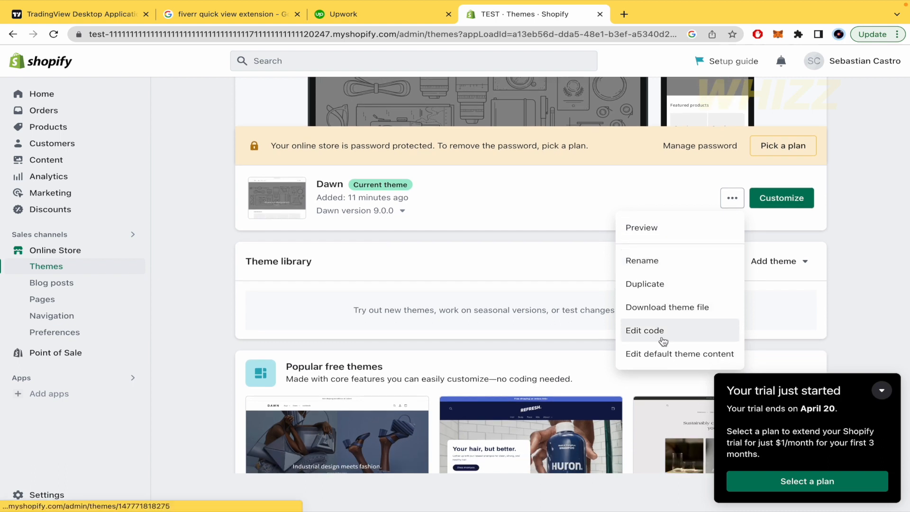
Step: Edit the Dawn theme's code and browse through its file list
click(644, 330)
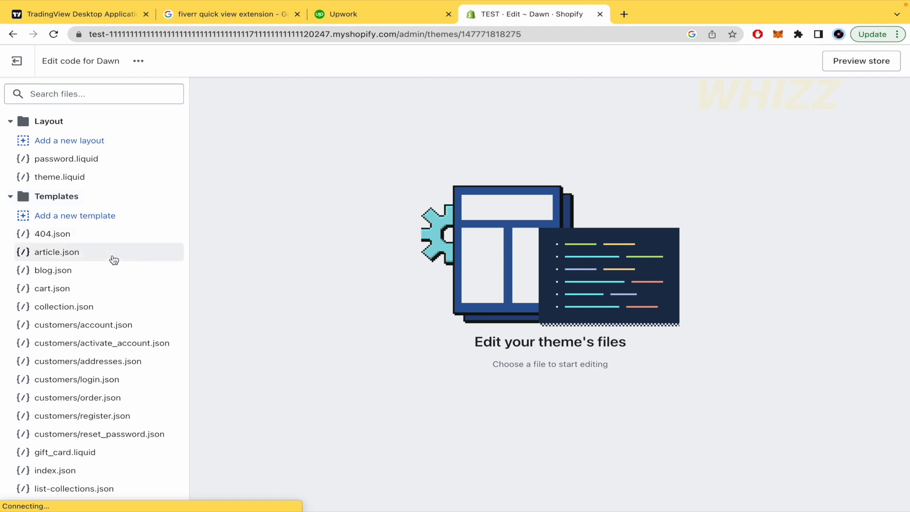
scroll(down, 3)
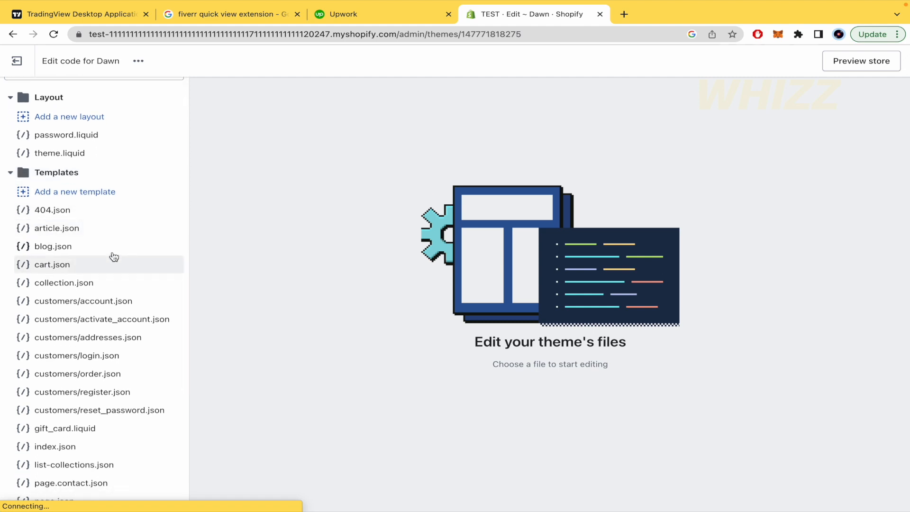
scroll(down, 3)
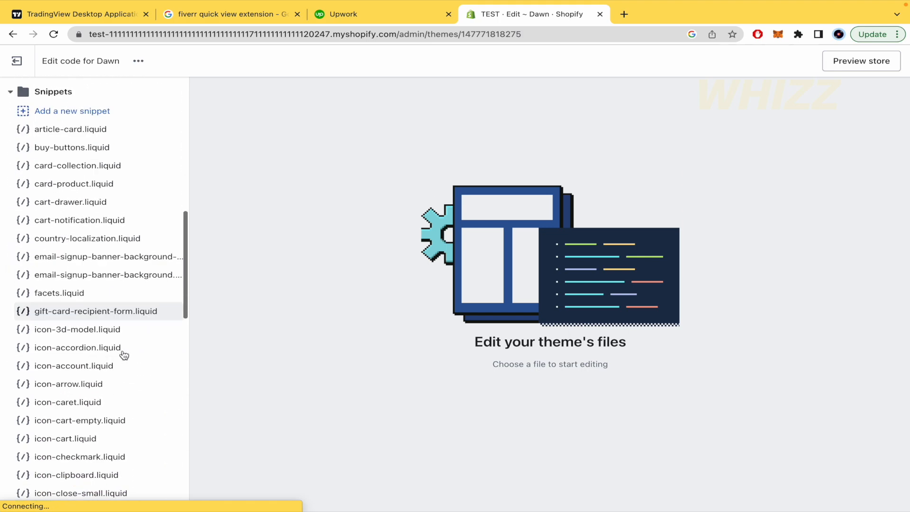
scroll(down, 3)
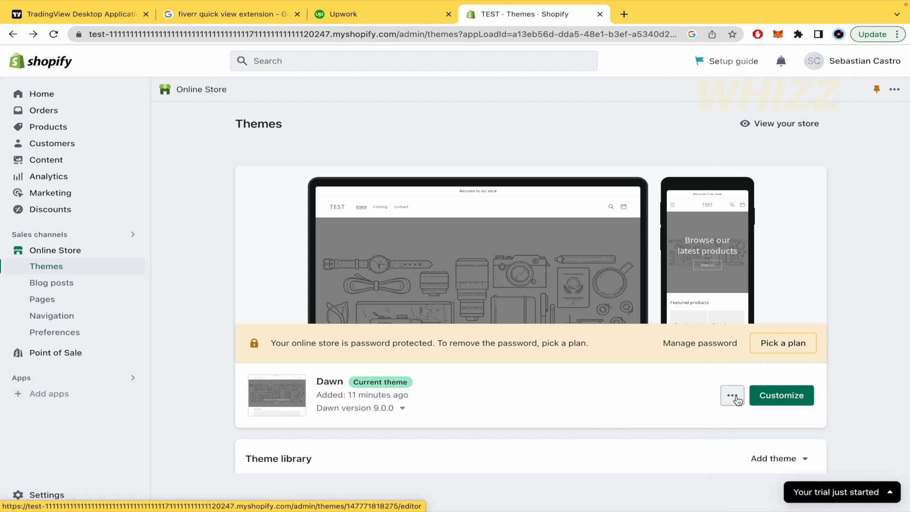
Step: Preview the Dawn storefront in a new tab and start typing sitemap.xml after the store URL
click(732, 395)
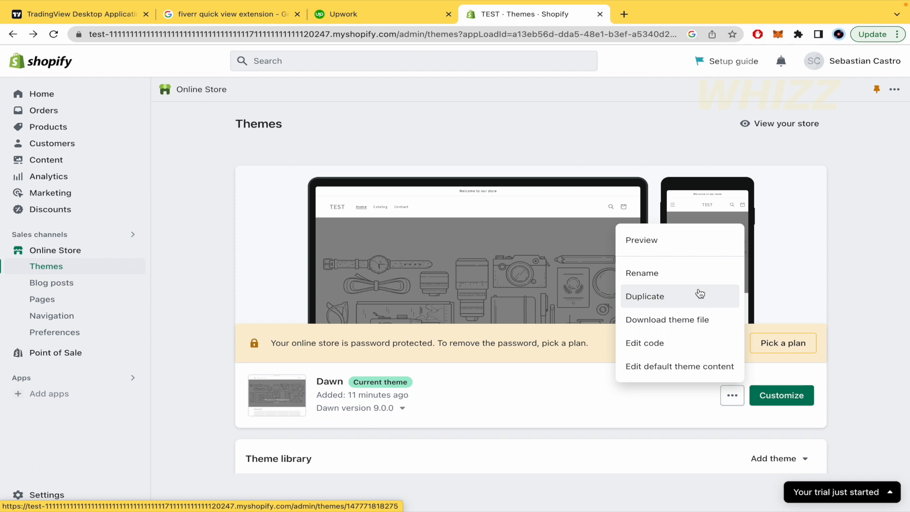
click(641, 240)
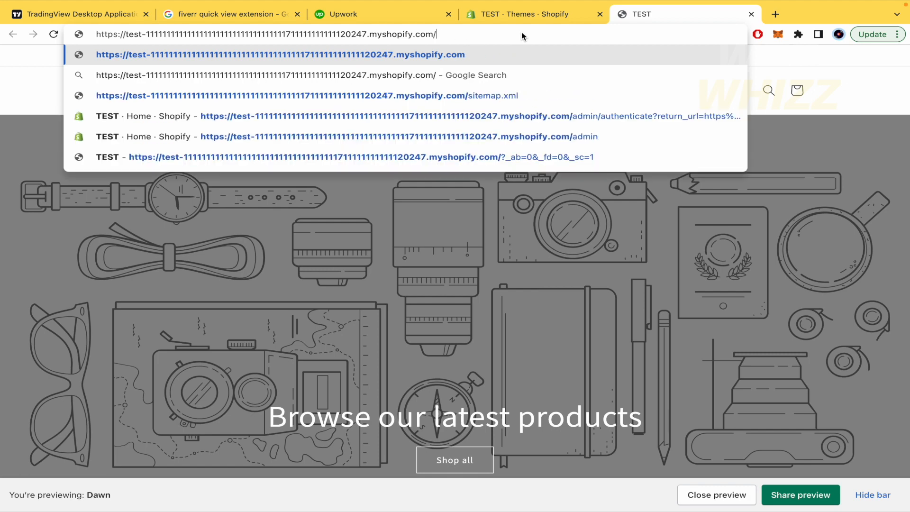
text(sitem)
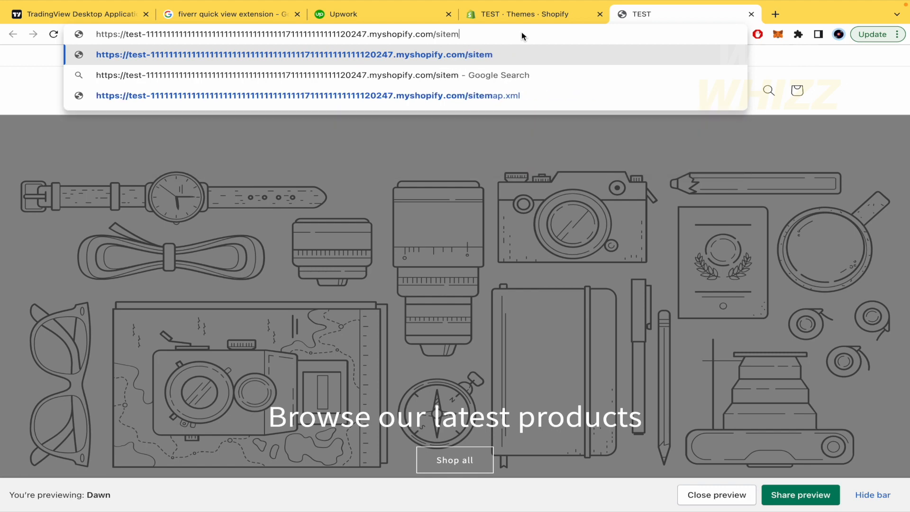